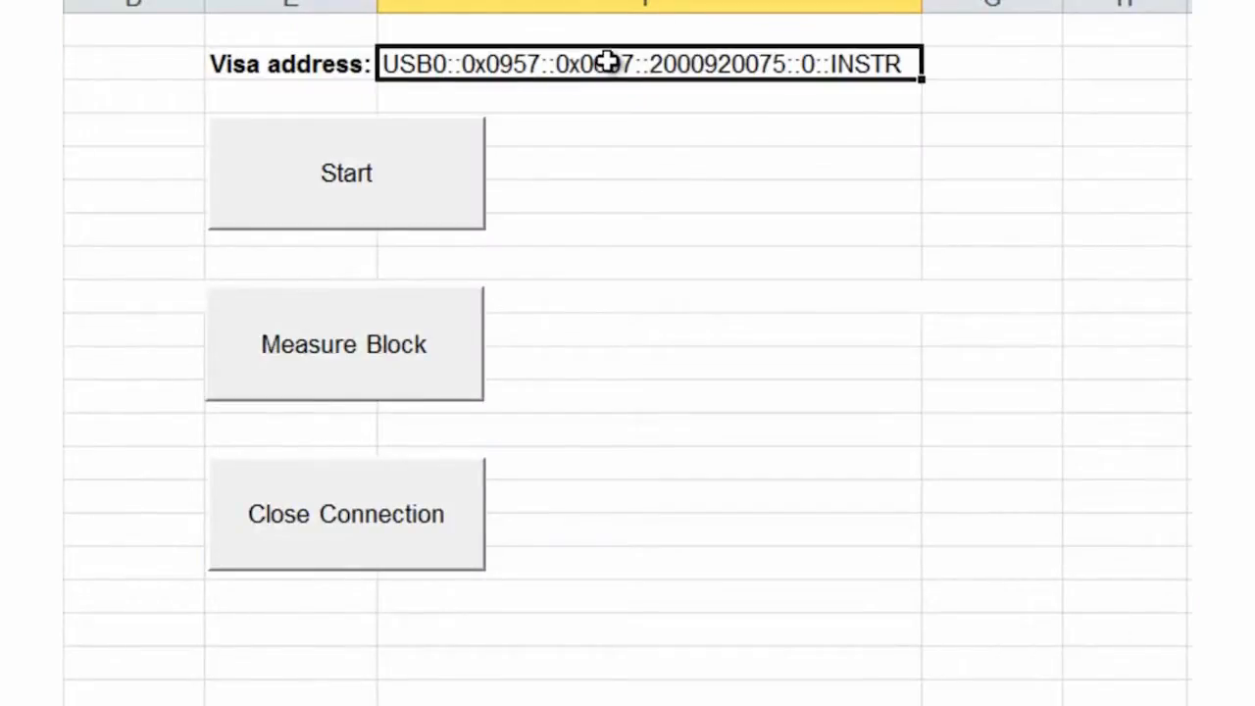
key(ctrl+v)
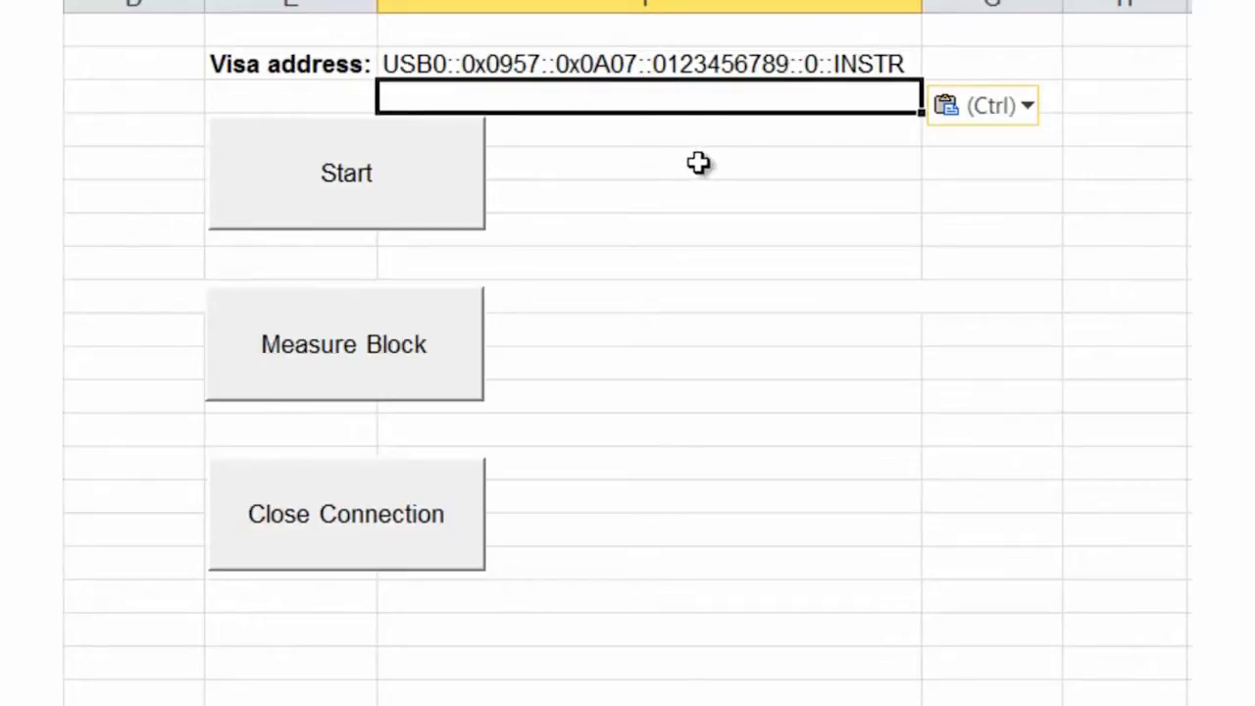
mouse_move(450, 216)
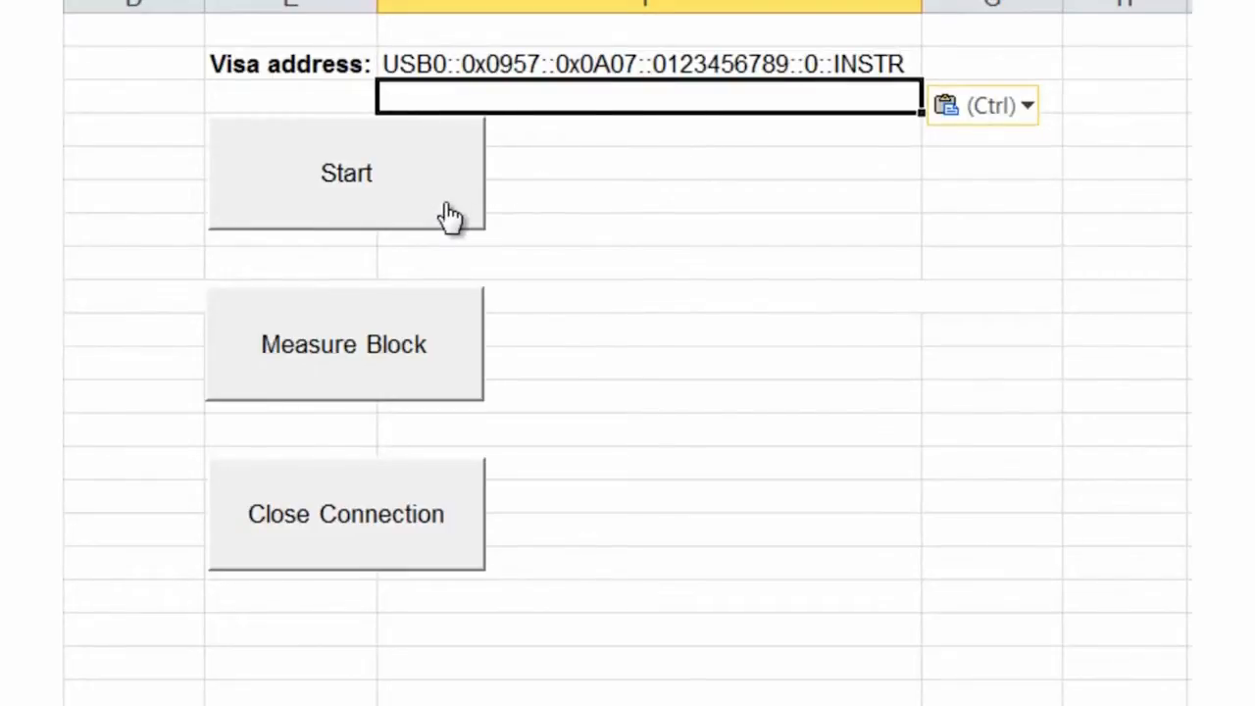
mouse_move(455, 381)
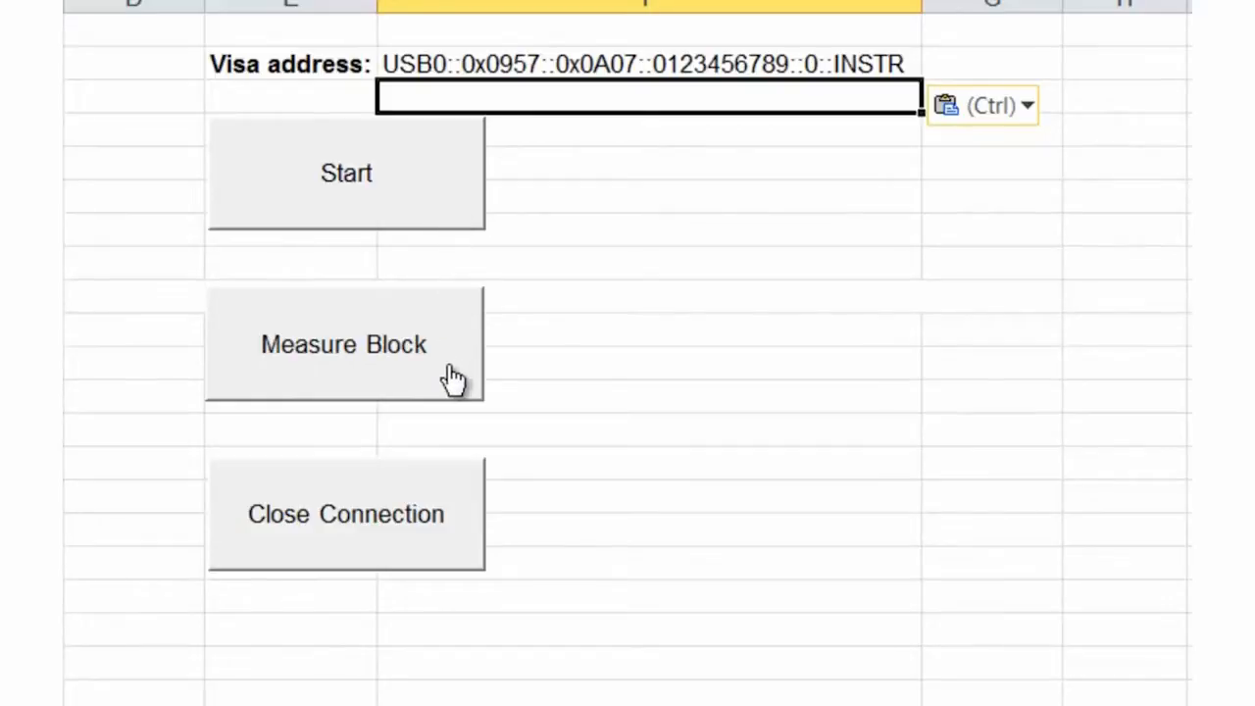
mouse_move(470, 527)
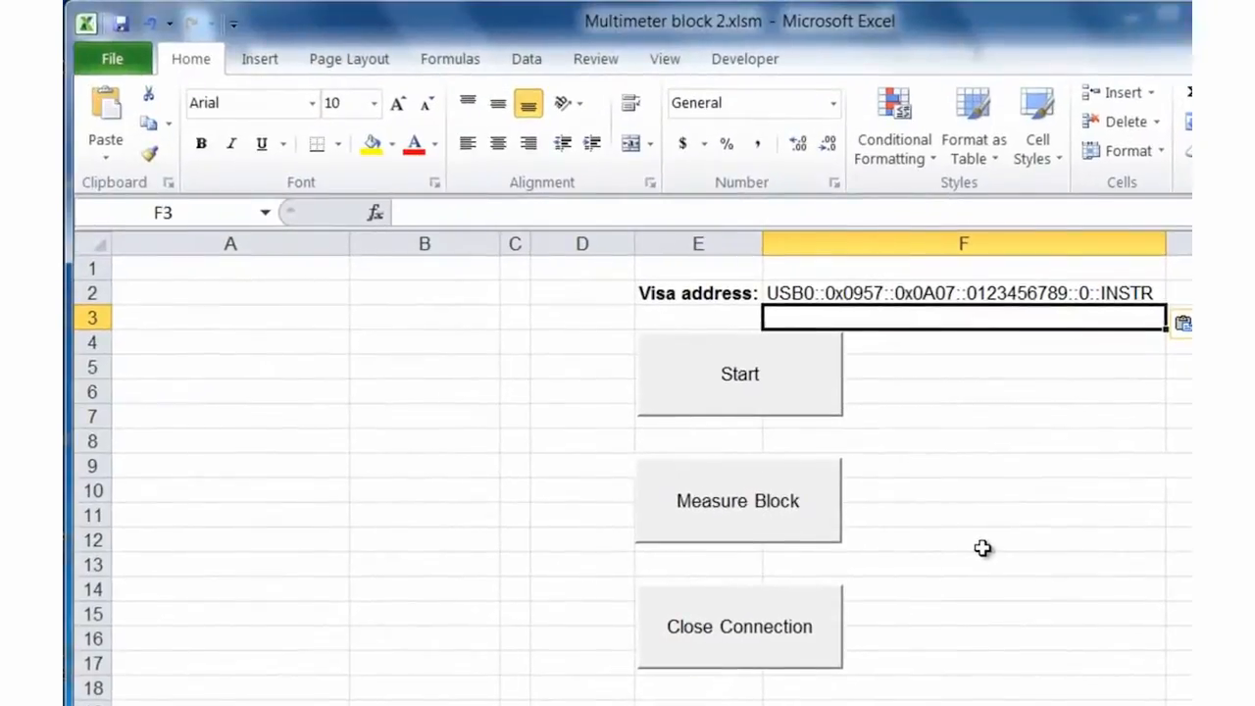
- Show Sheet1's VISA connection macro code from the Developer ribbon's View Code
click(746, 59)
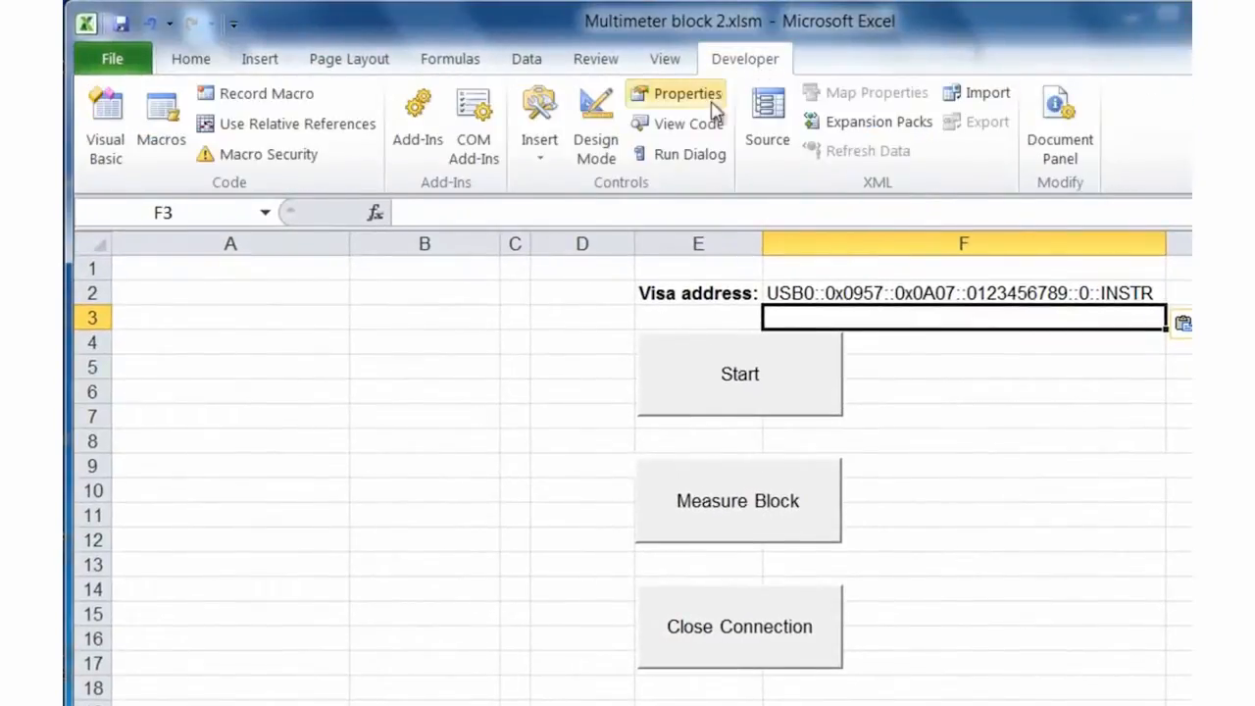
click(678, 122)
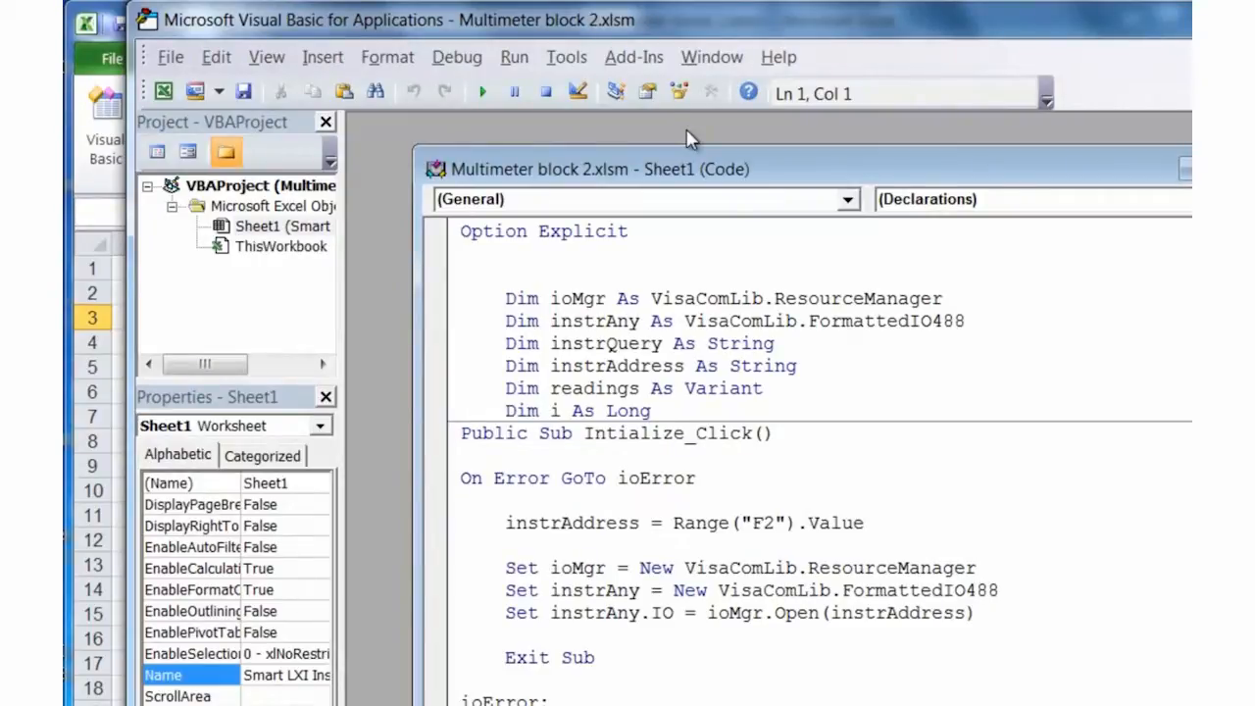
mouse_move(552, 304)
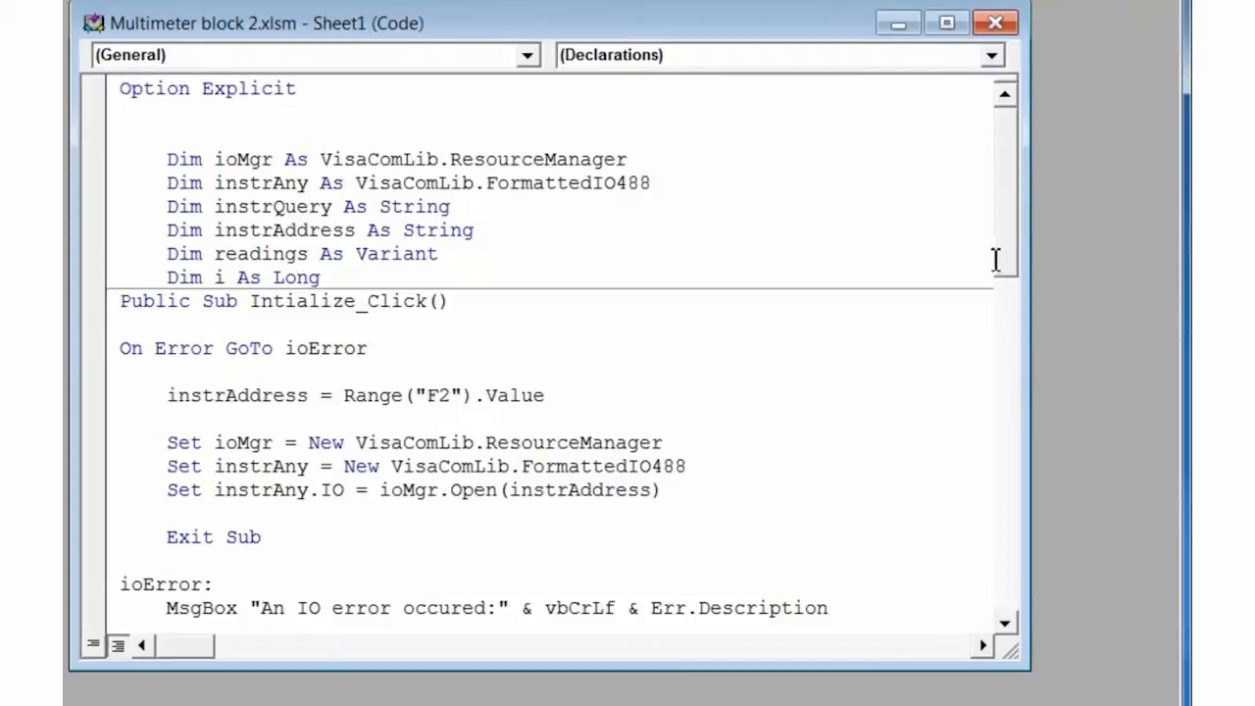
scroll(down, 3)
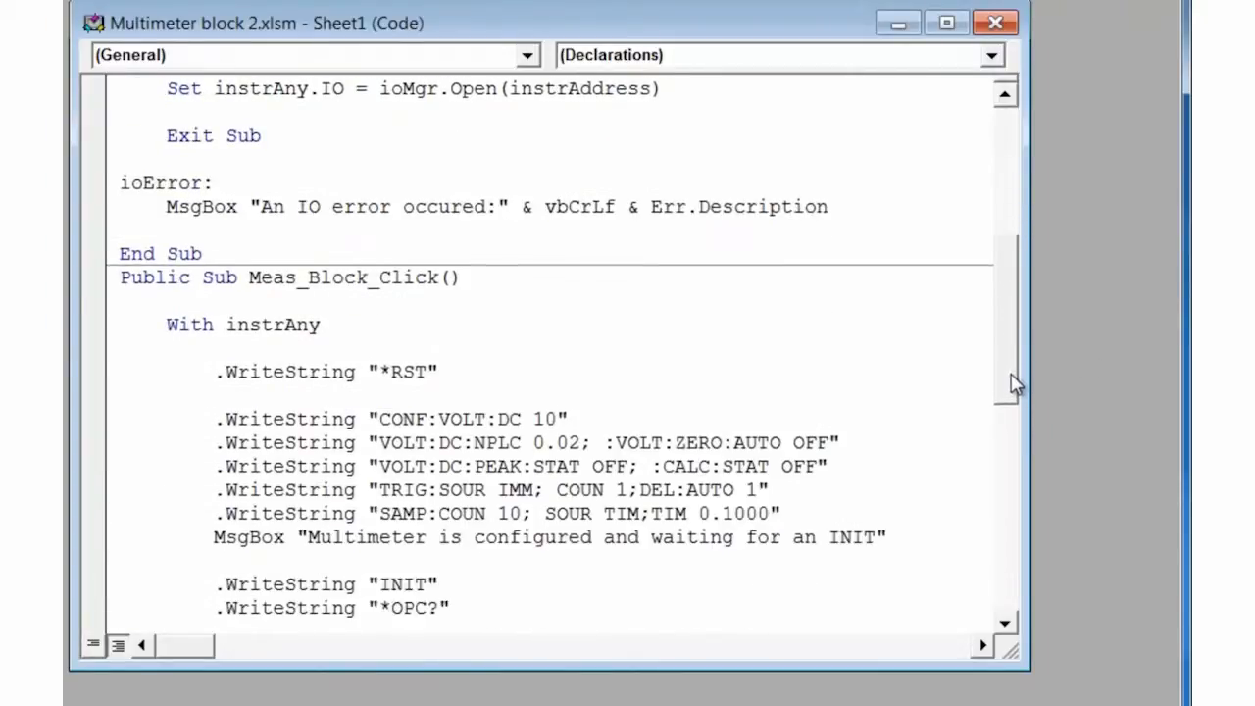
scroll(down, 3)
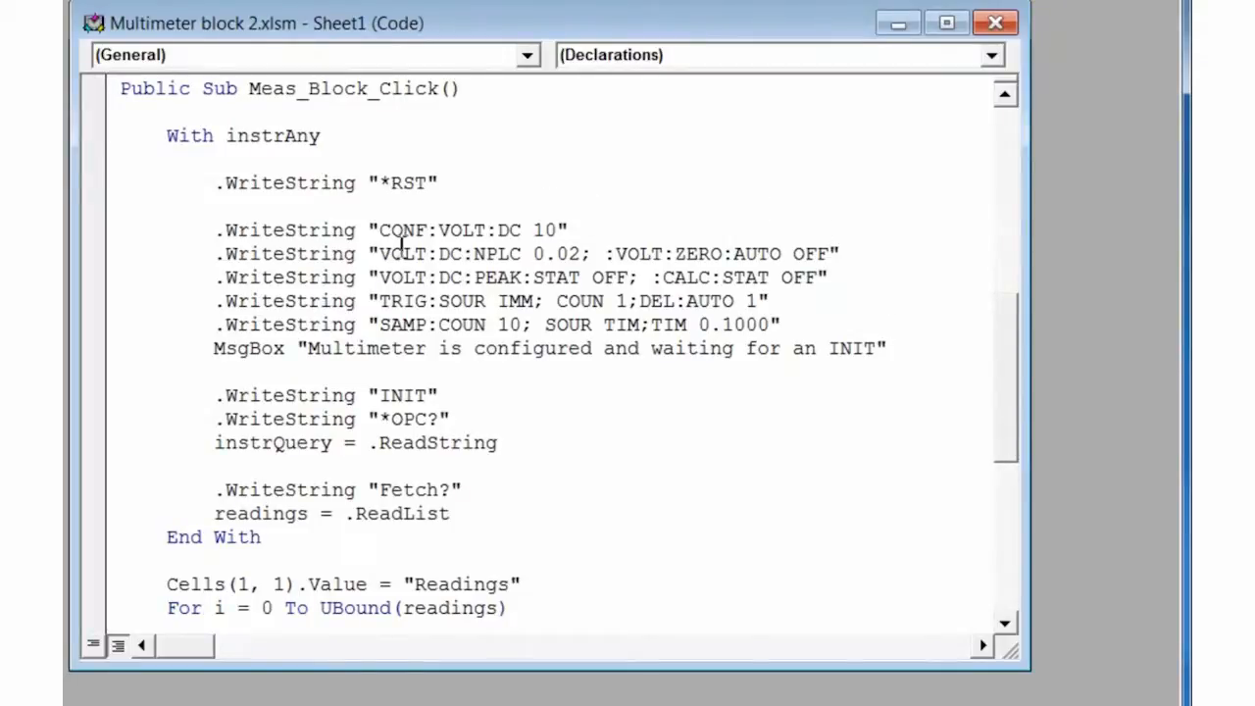
mouse_move(853, 208)
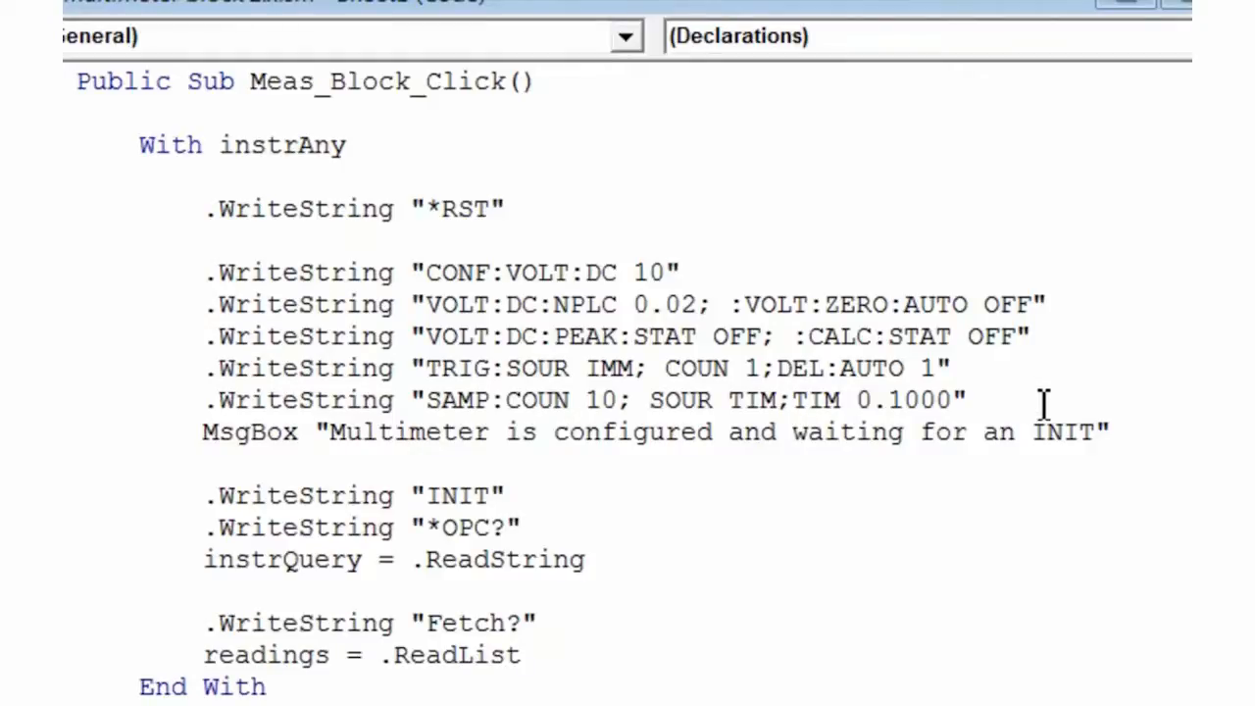
mouse_move(1146, 430)
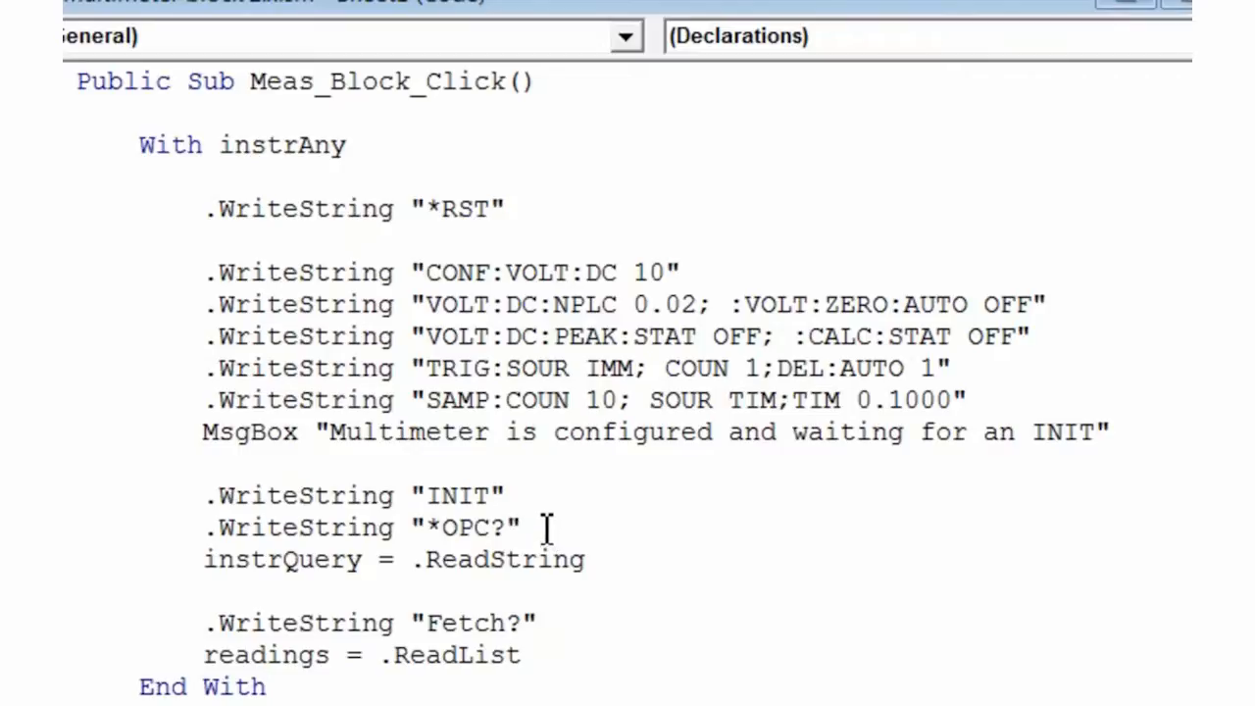
mouse_move(585, 585)
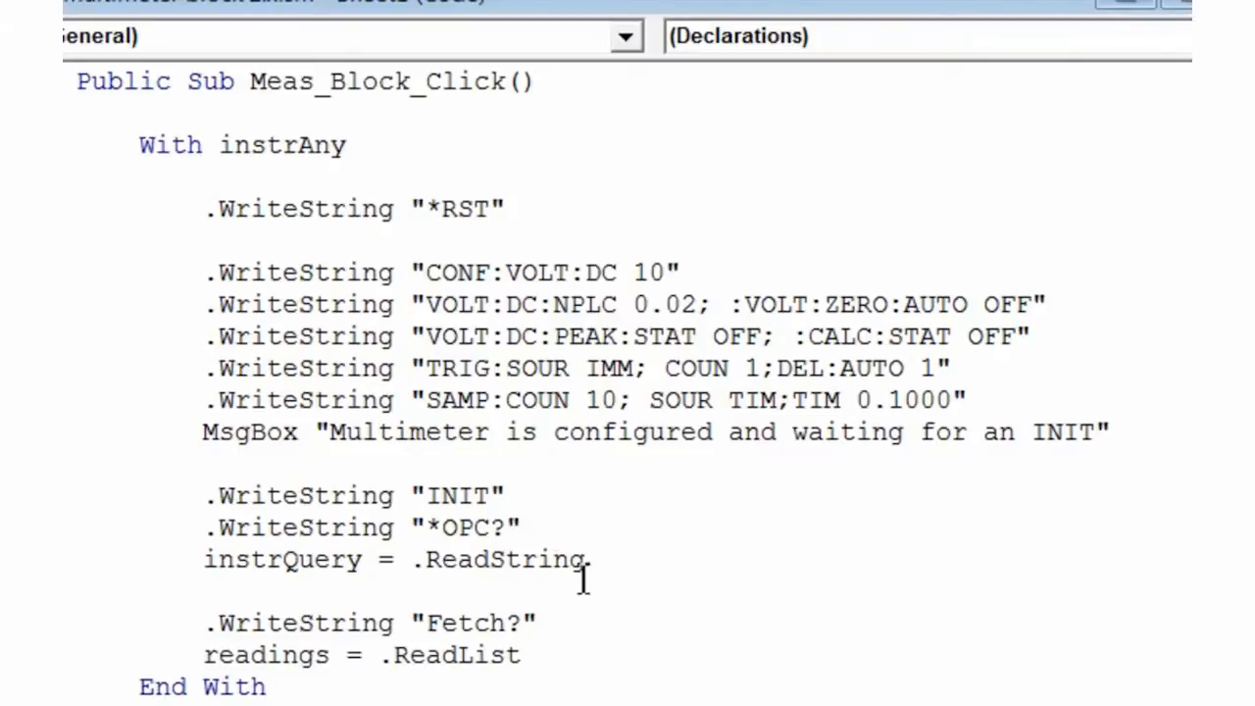
mouse_move(534, 655)
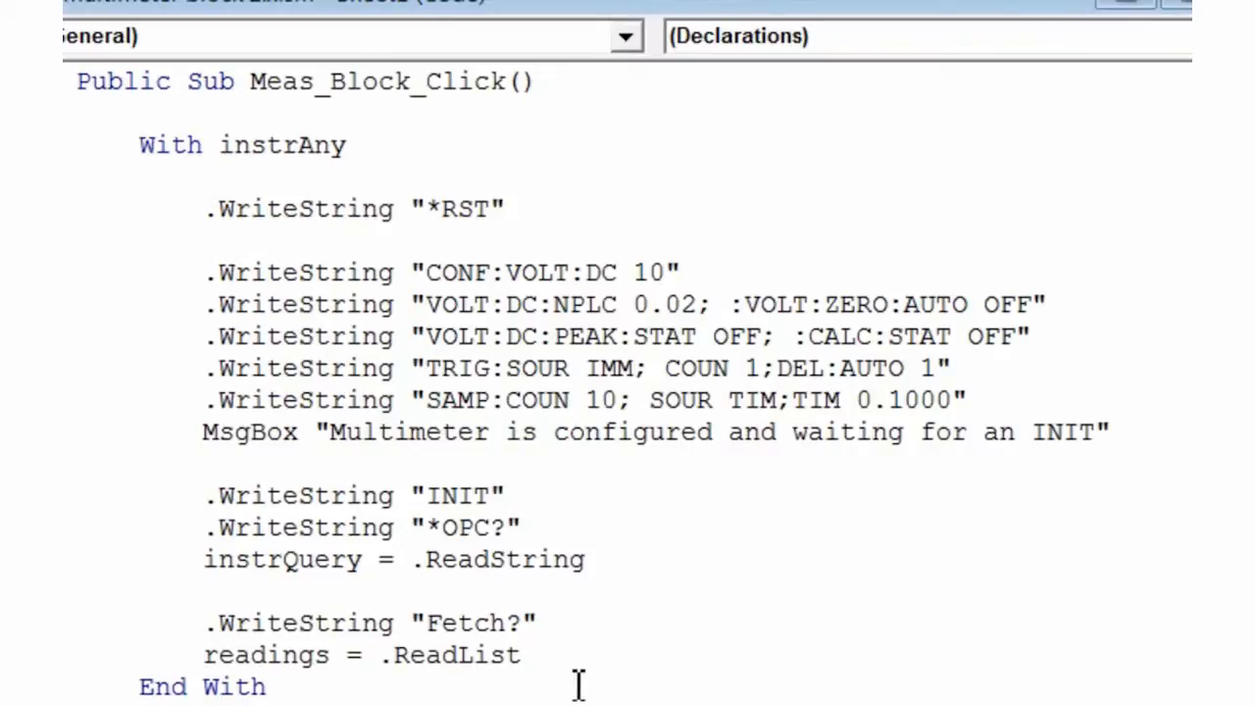
scroll(up, 3)
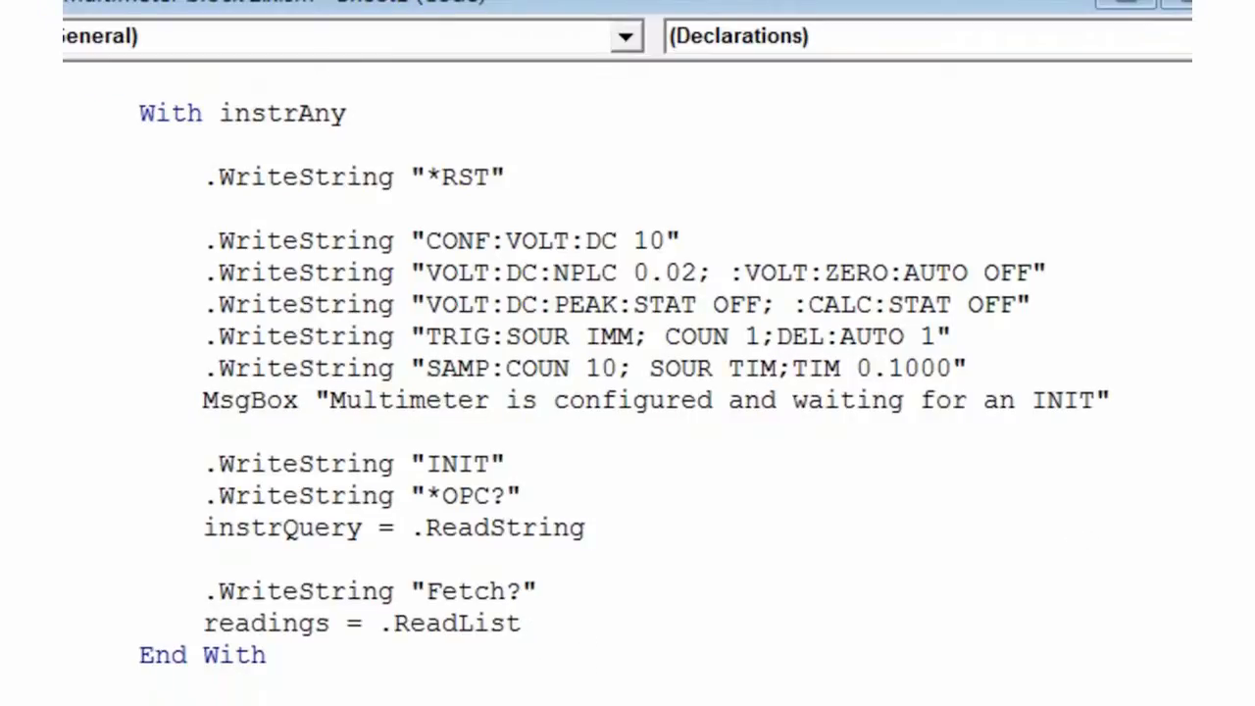
scroll(down, 3)
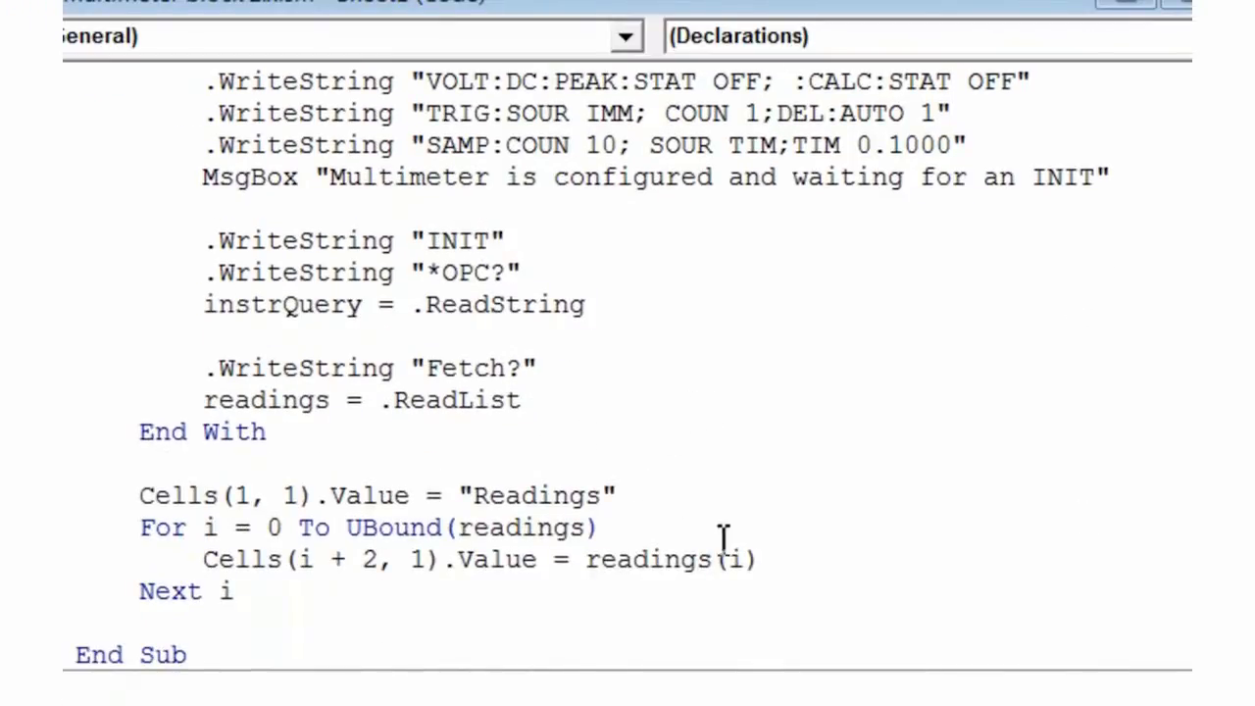
mouse_move(702, 612)
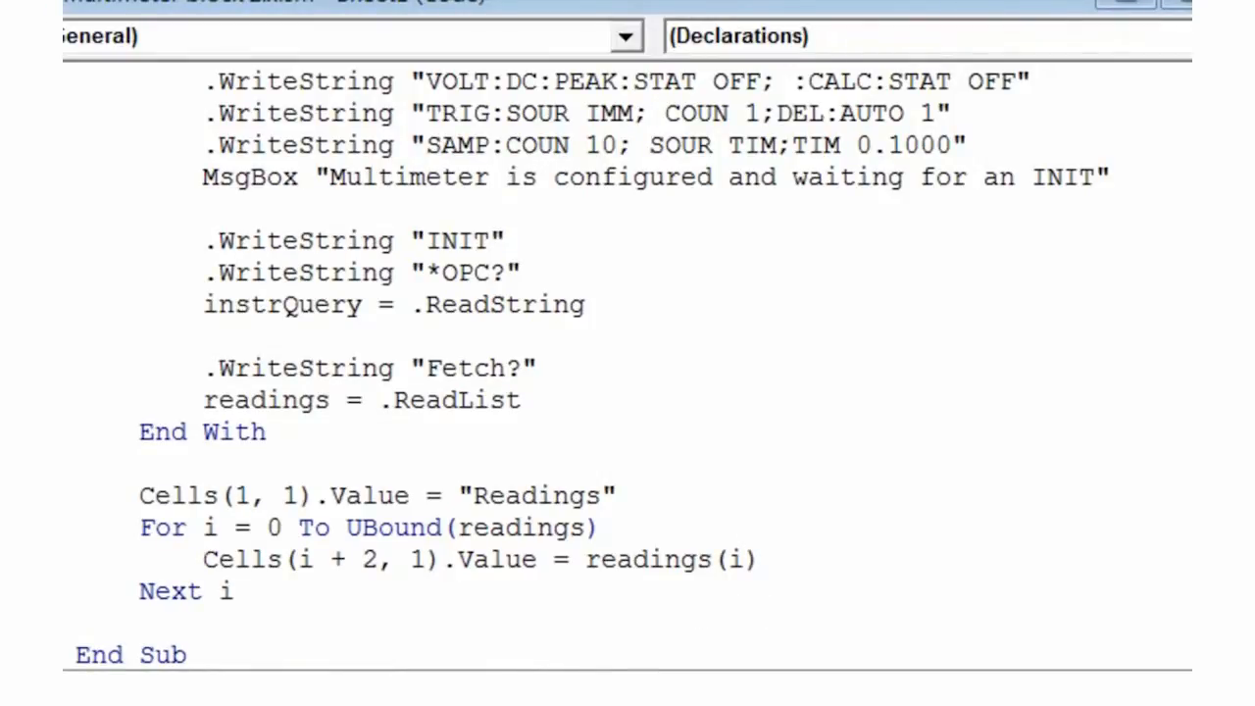
scroll(down, 3)
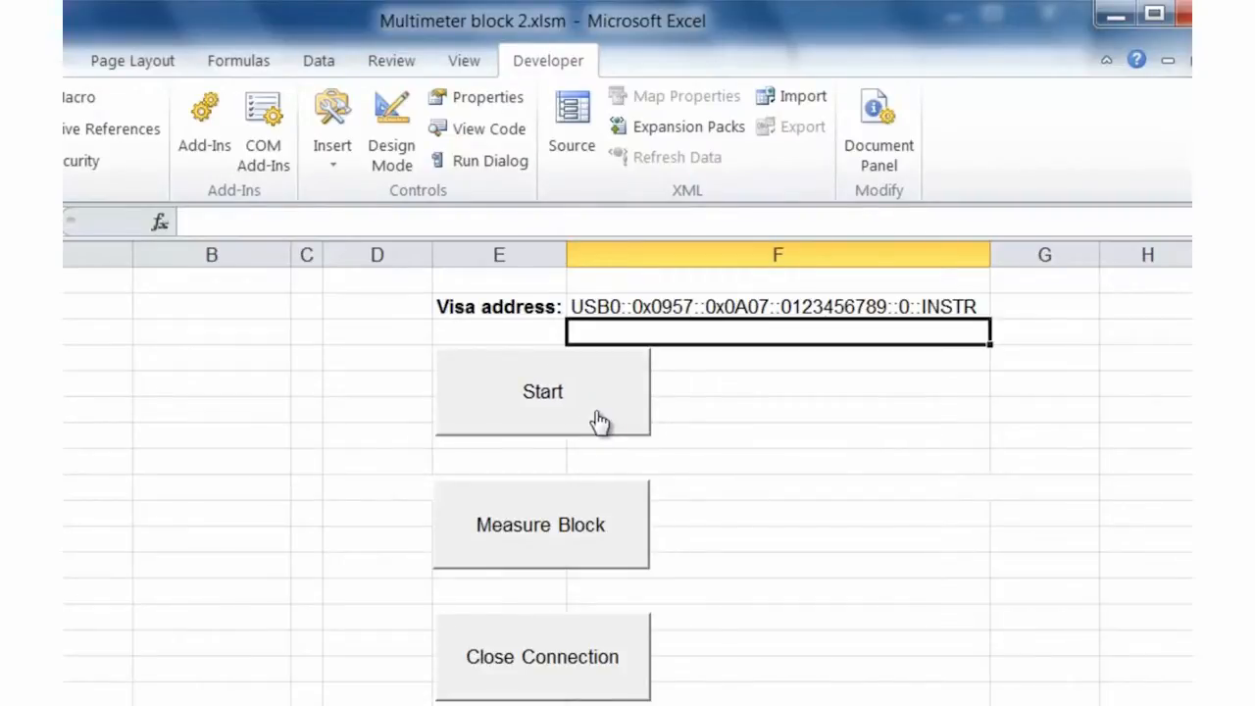
mouse_move(627, 537)
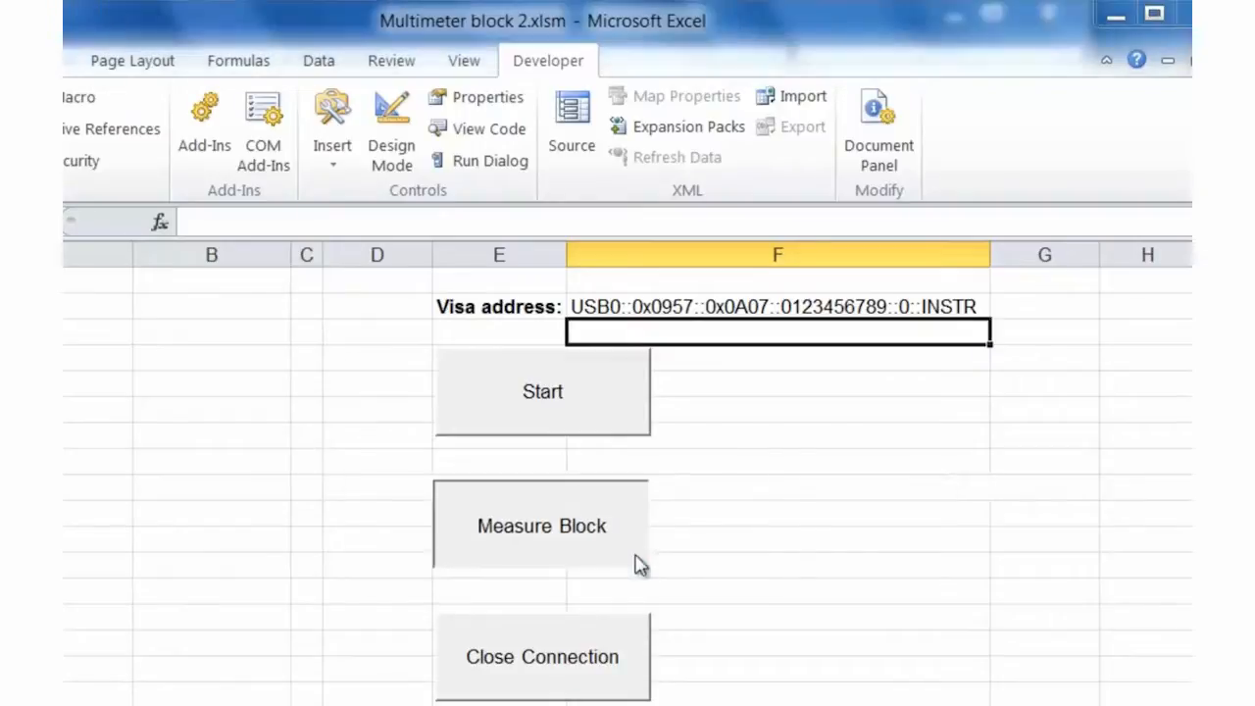
- Run Measure Block and confirm the configured message so ten DC voltage readings fill column A
click(542, 392)
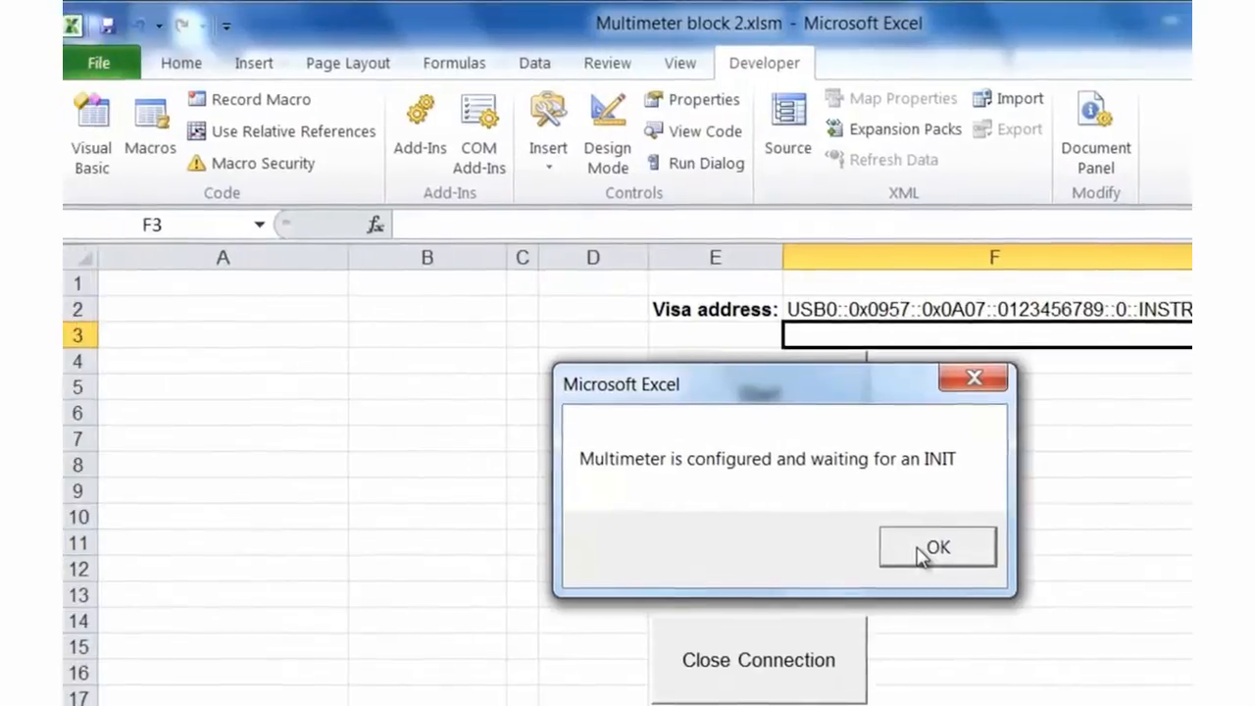
click(938, 545)
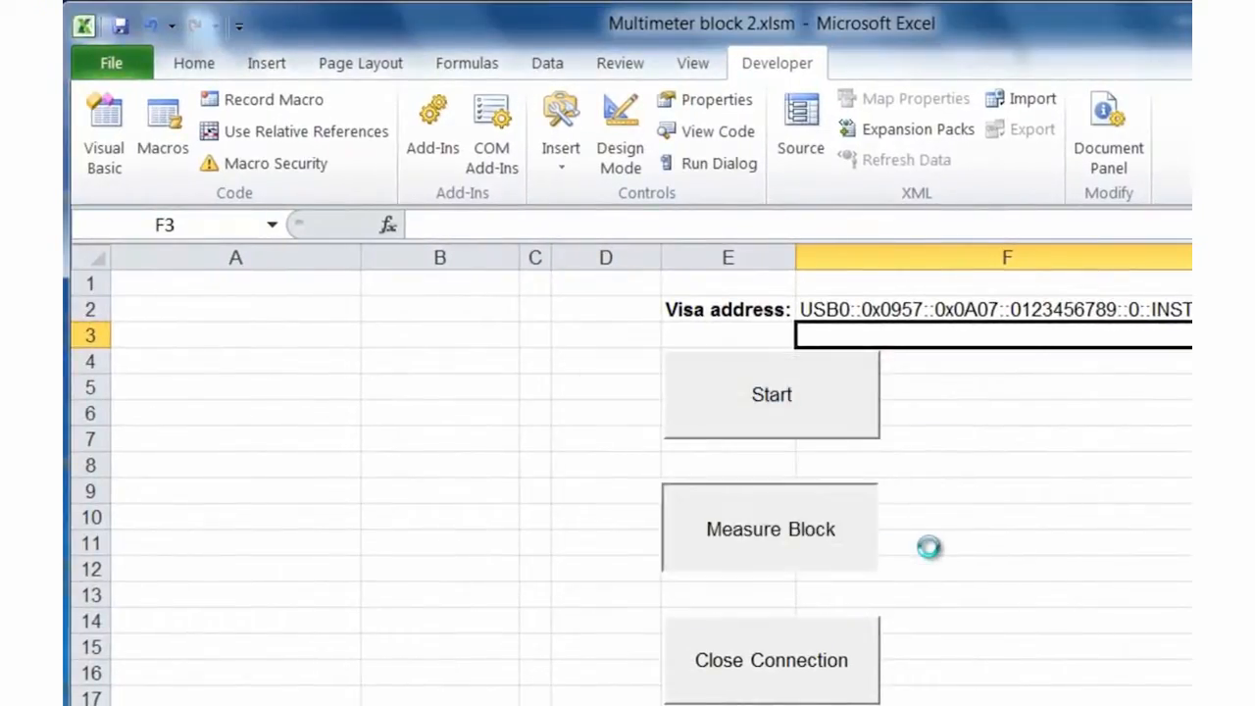
click(771, 528)
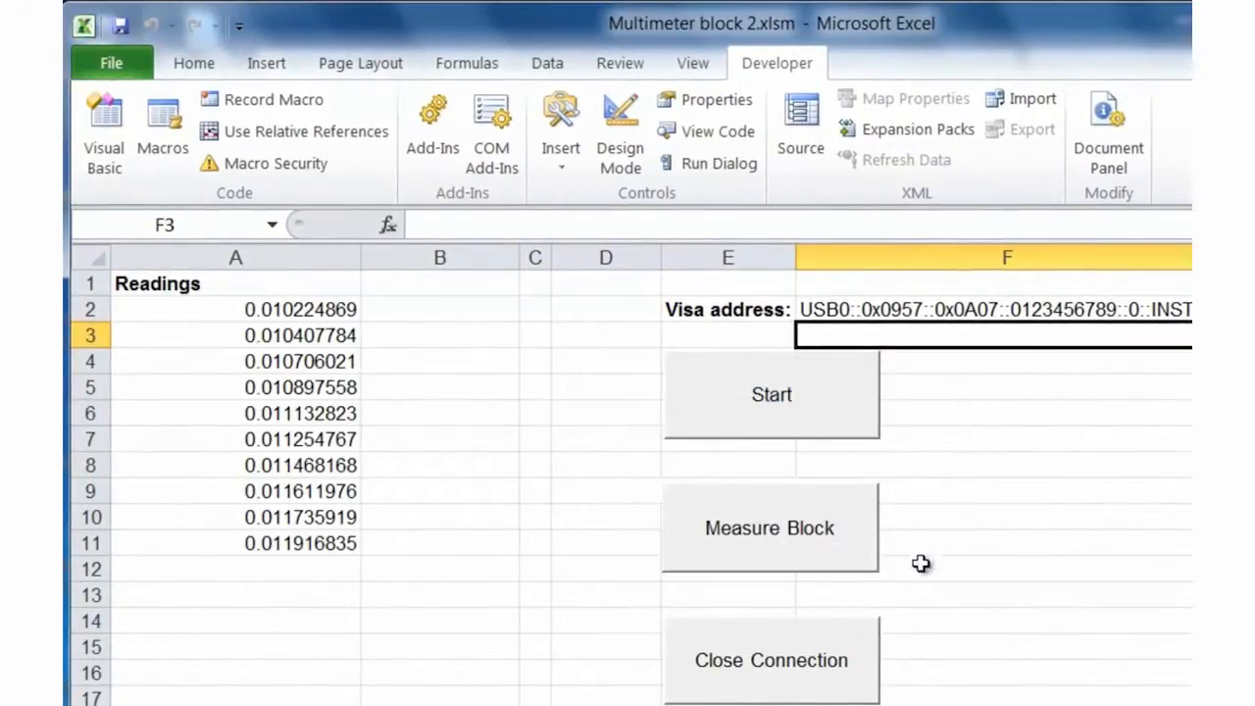